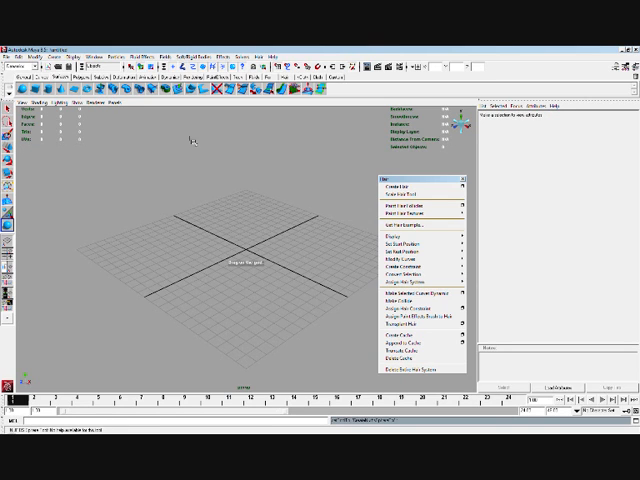
mouse_move(252, 250)
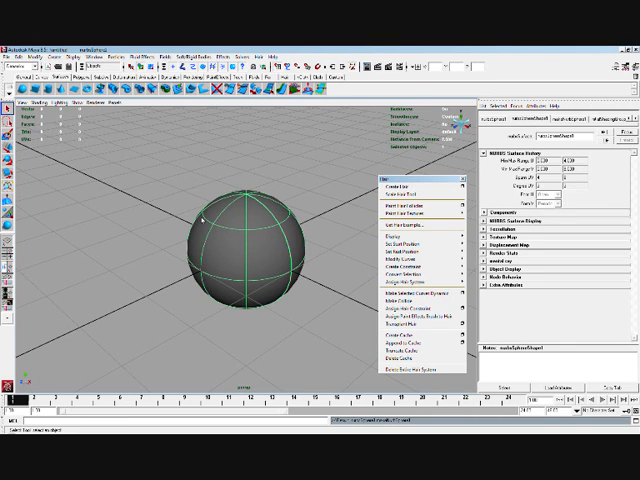
mouse_move(410, 182)
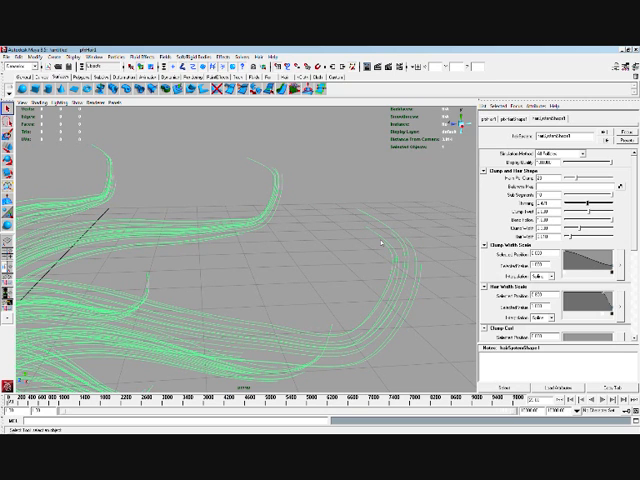
mouse_move(374, 226)
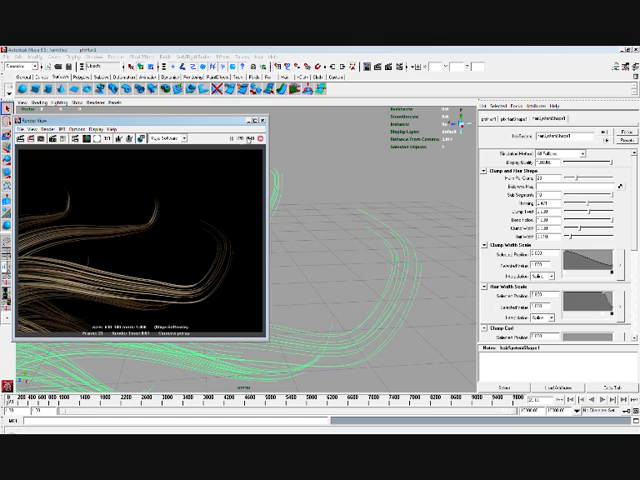
Render the current frame to preview the golden hair strands on the sphere
click(261, 120)
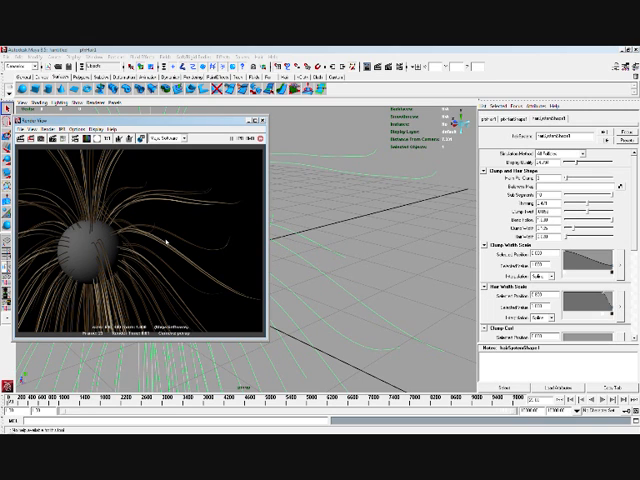
mouse_move(258, 302)
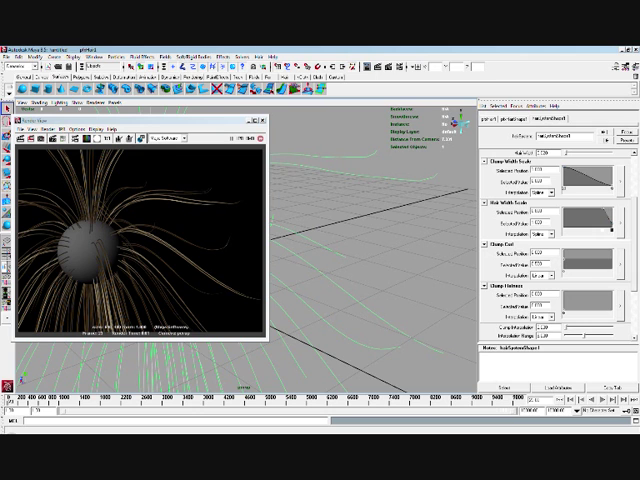
Scroll the hairSystemShape1 Attribute Editor toward the clump width, curl and flatness ramps
scroll(down, 3)
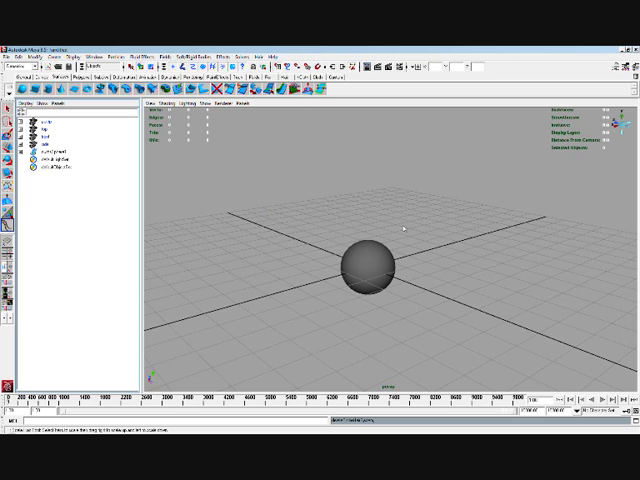
mouse_move(291, 279)
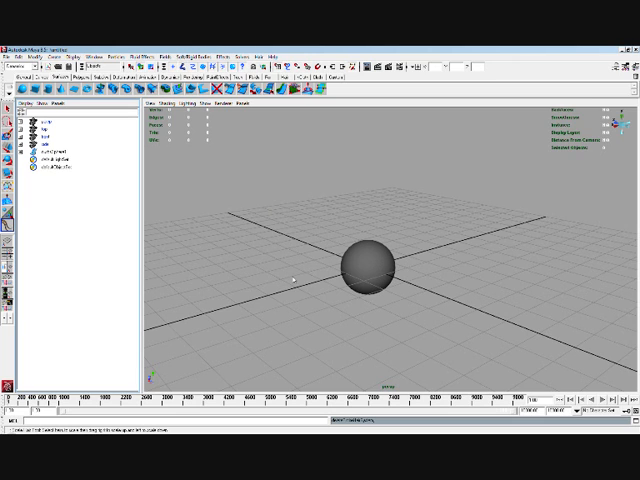